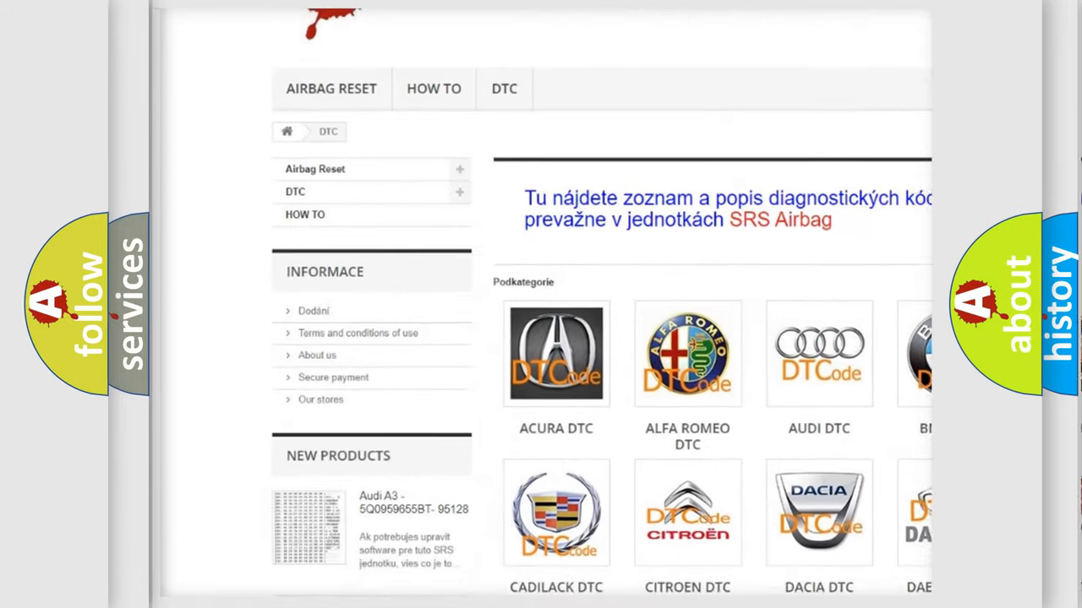
# Step: Choose the AUDI tile from the DTC categories to reach its diagnostic code subcategories
pyautogui.scroll(-3)
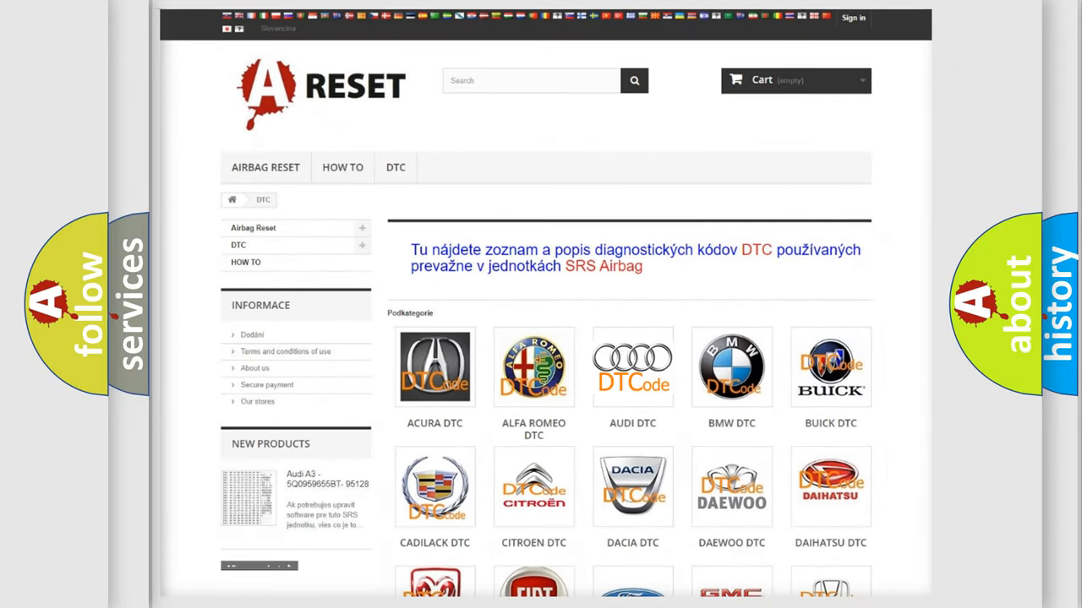
pyautogui.click(632, 367)
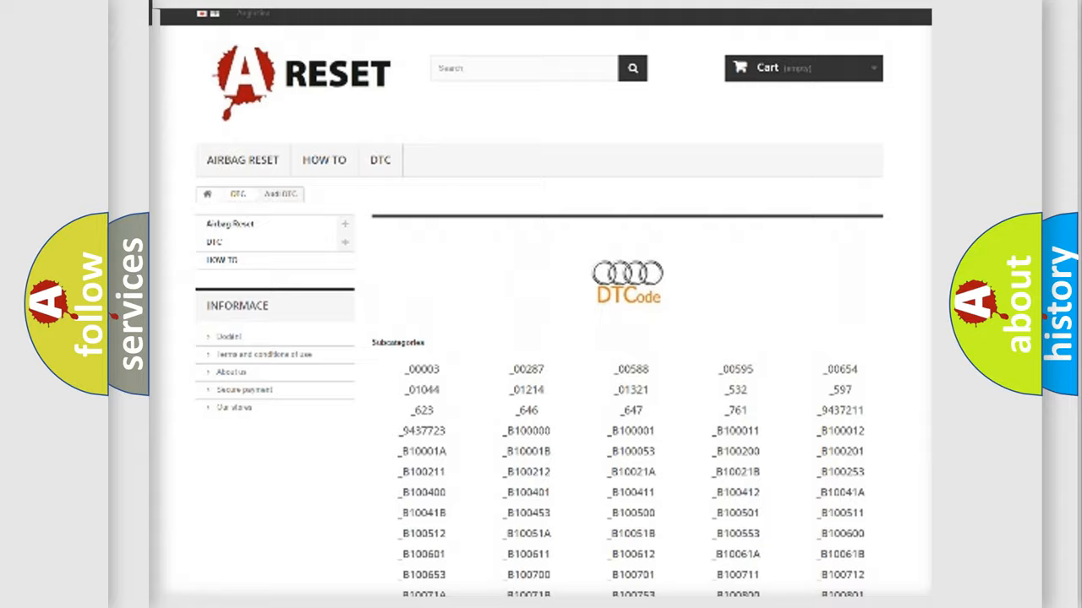